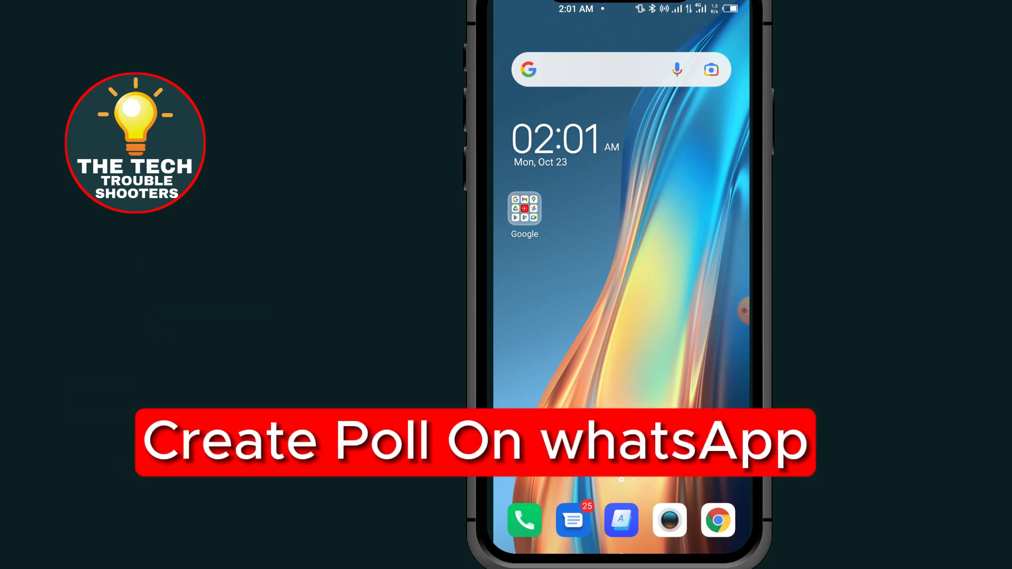
Launch WhatsApp from the Social folder on the home screen
left_click(524, 213)
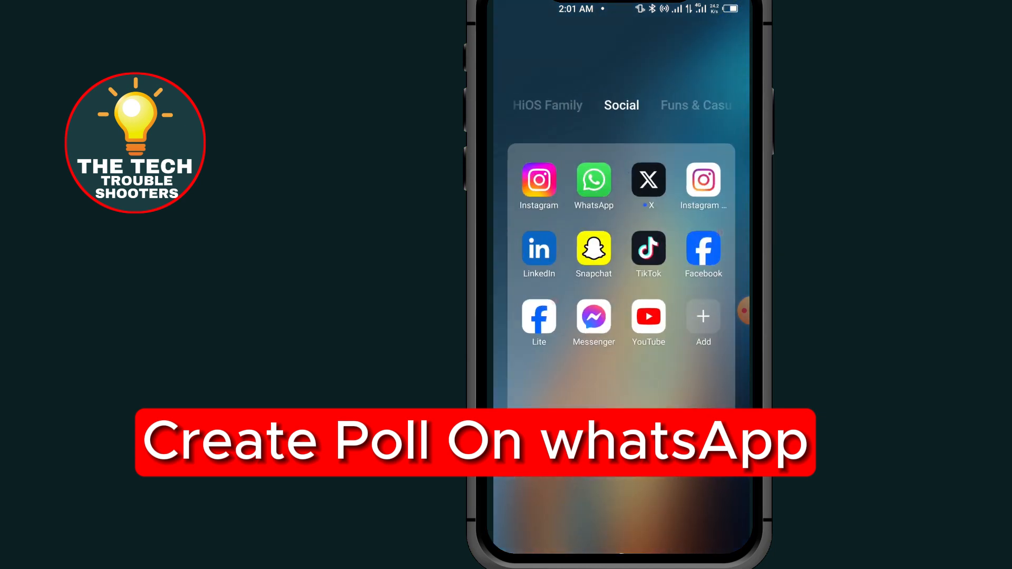
left_click(593, 182)
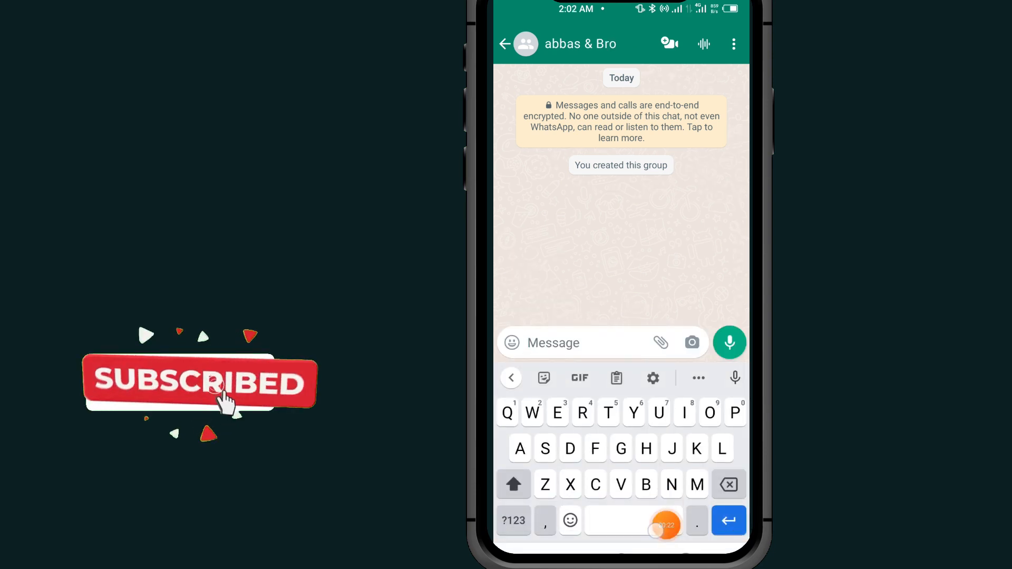
Start a new poll from the attachment menu in the abbas & Bro chat
left_click(660, 343)
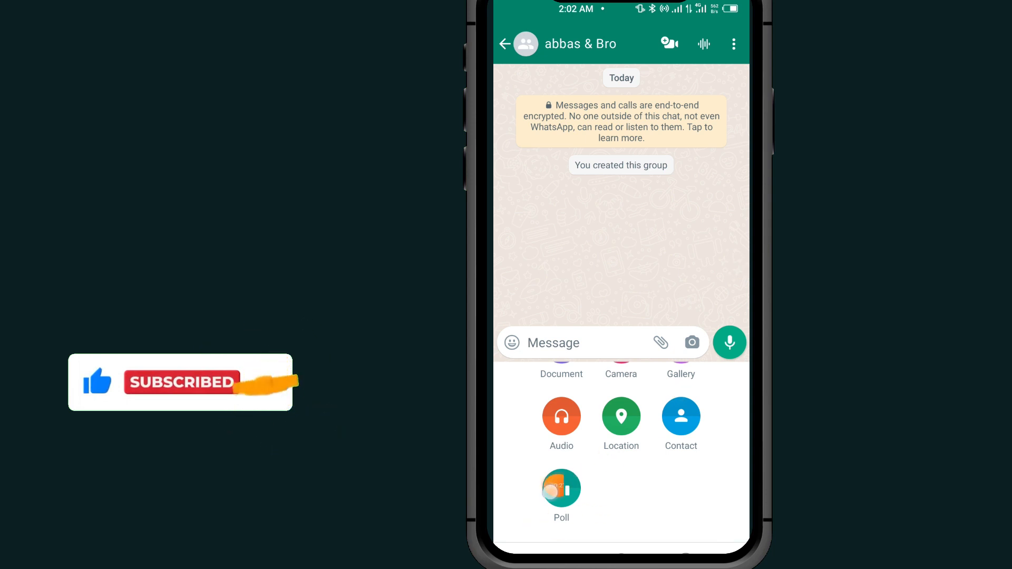
left_click(561, 488)
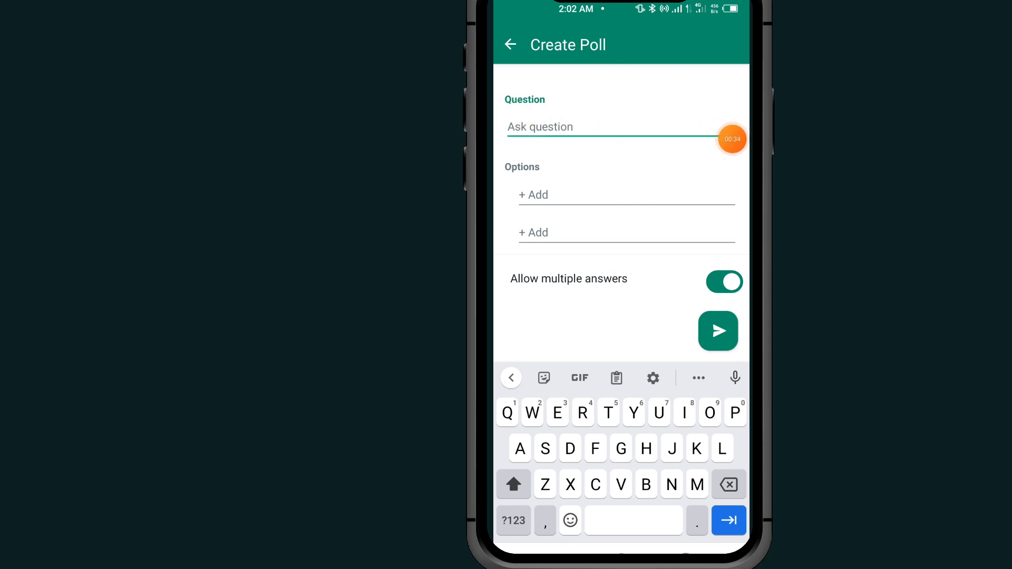
Enter the poll question 'How old are you?' and move to the first option field
type("How")
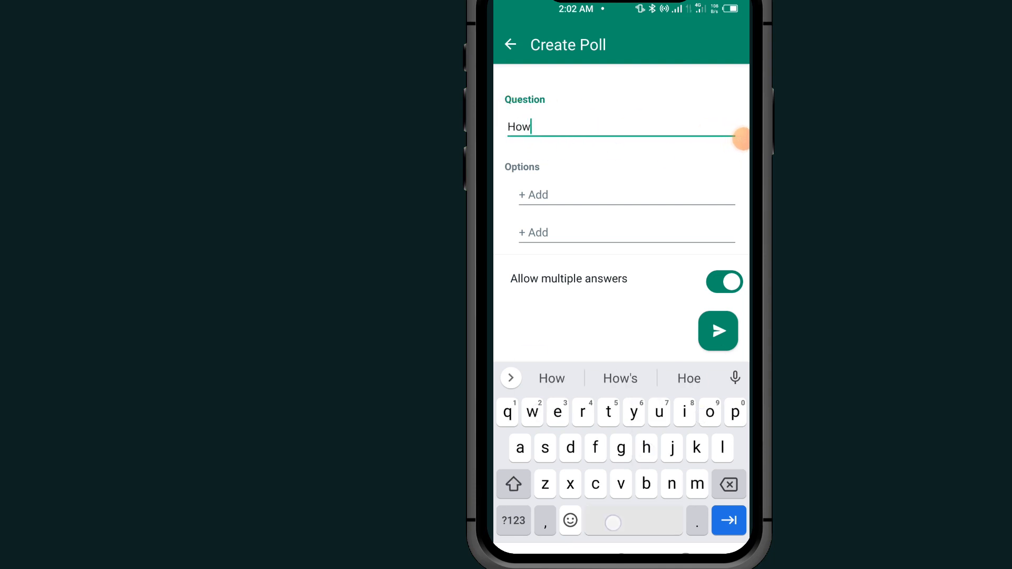
type("old")
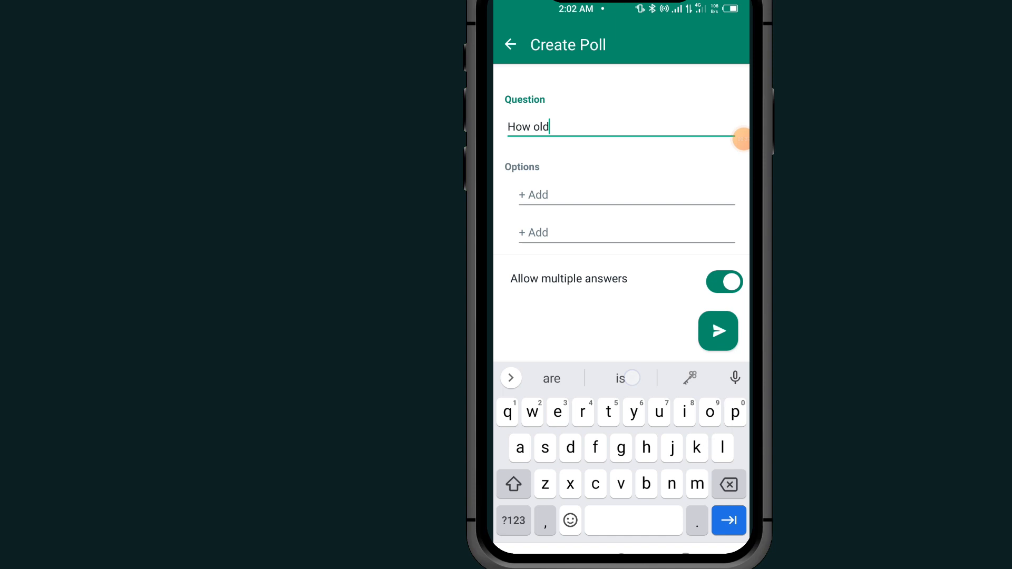
type("are you?")
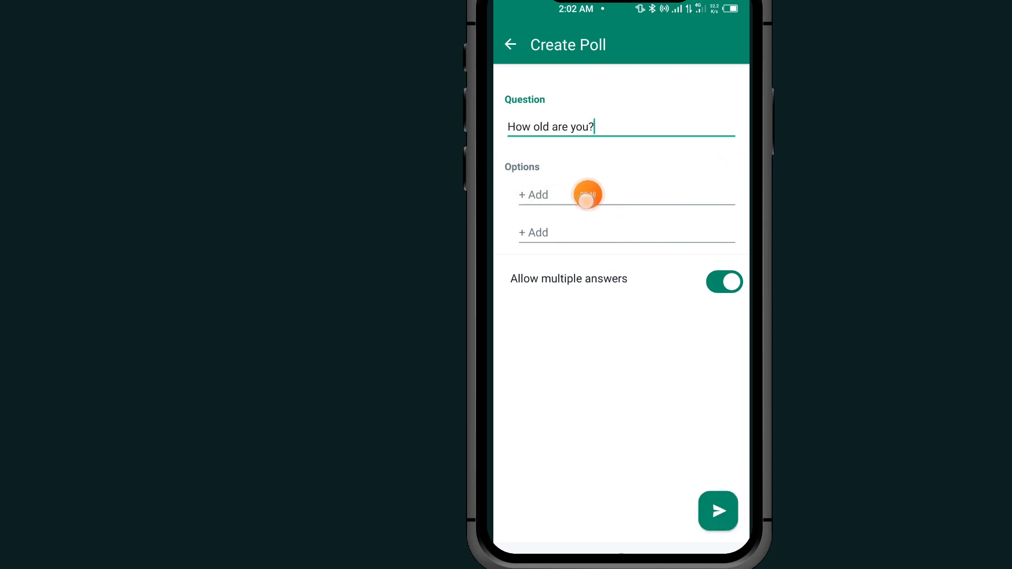
left_click(587, 194)
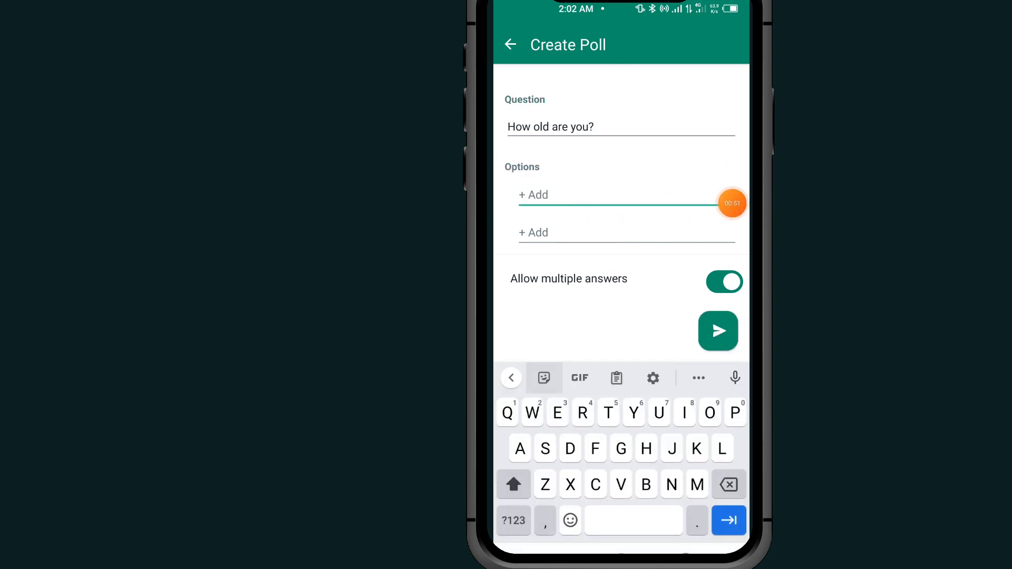
Fill in the options 17, 18 and 19 and send the poll to the group
type("17")
type("19")
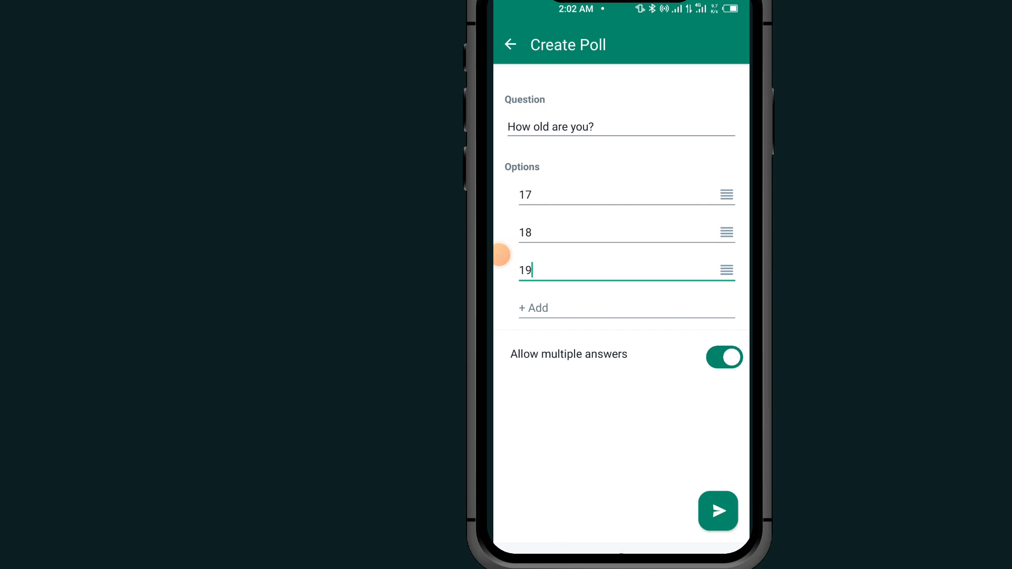
mouse_move(732, 418)
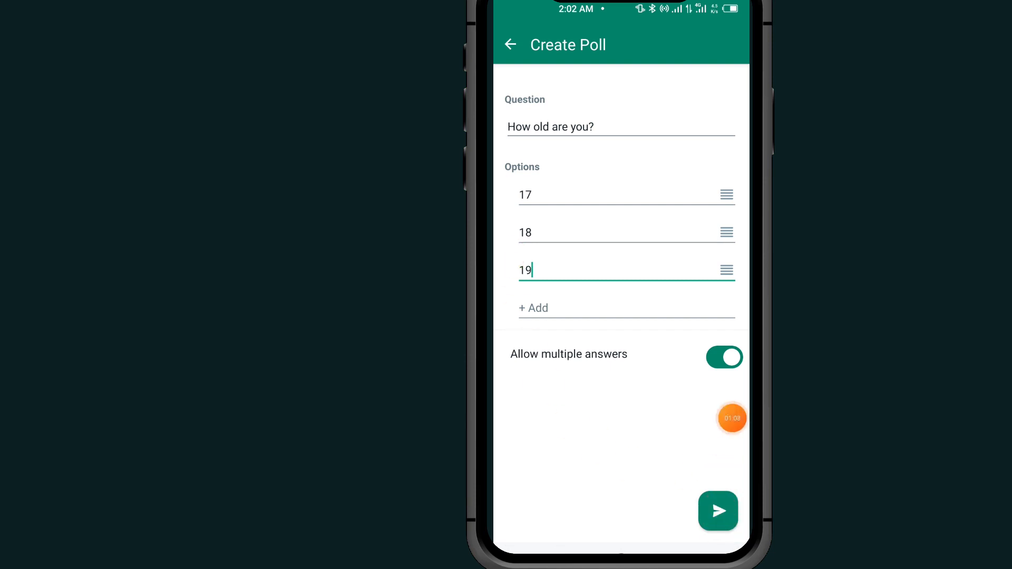
left_click(718, 511)
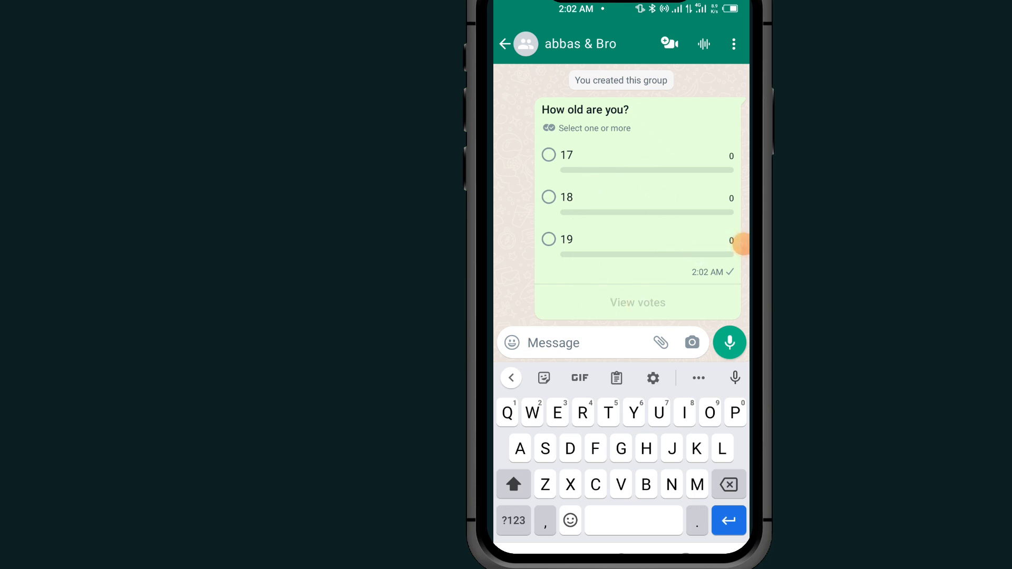
Return to the message box with the sent poll visible in the chat
left_click(553, 342)
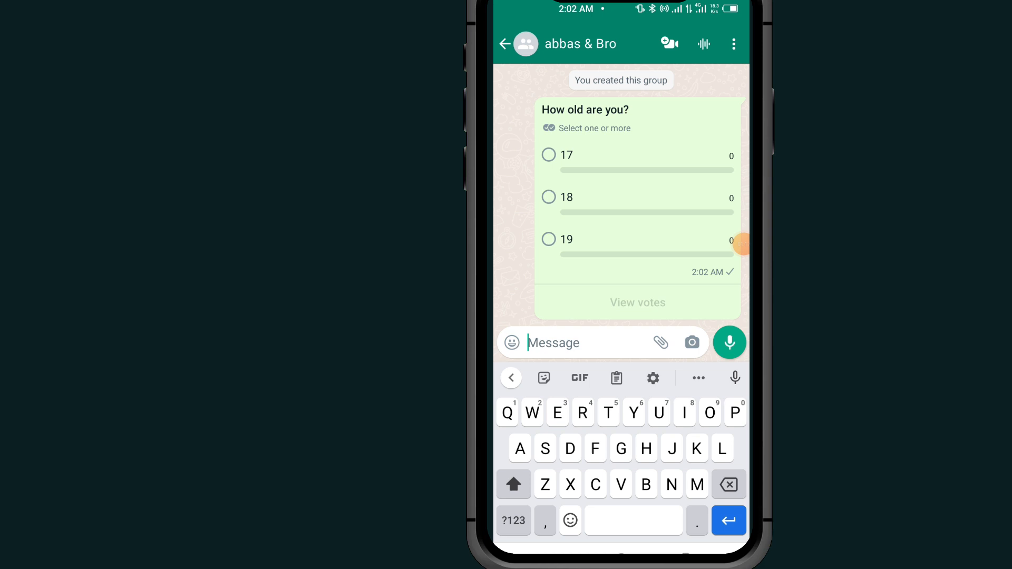